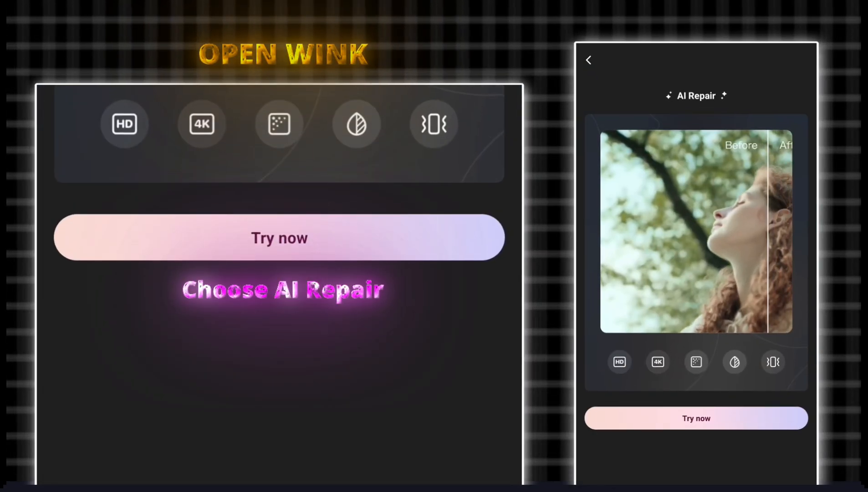
Run AI Repair on the portrait clip with Super Resolution and Night View off, Quality Restoration (Portrait) on
click(279, 237)
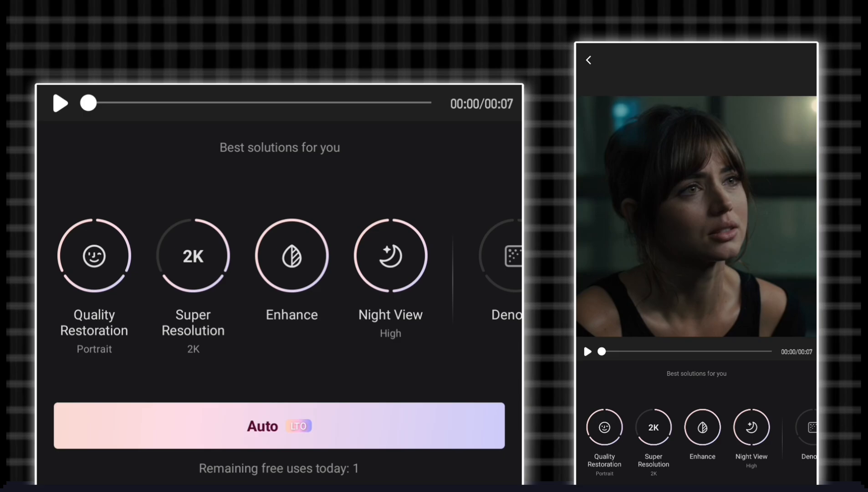
click(193, 255)
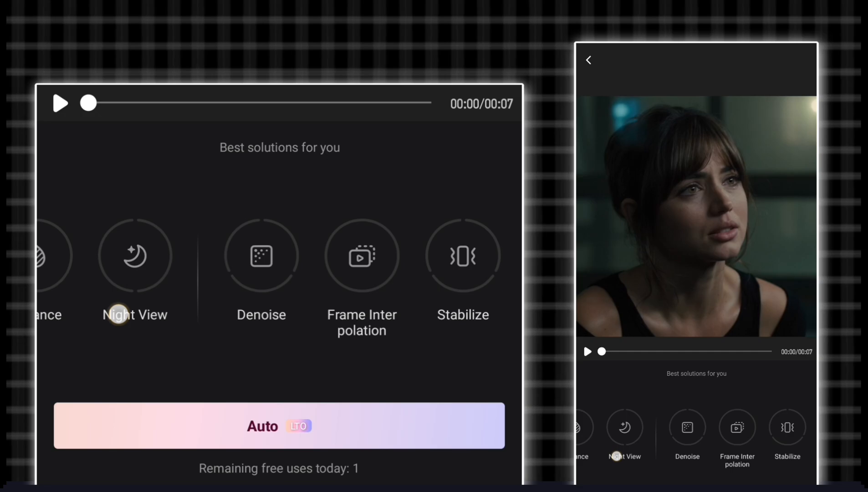
scroll(right, 3)
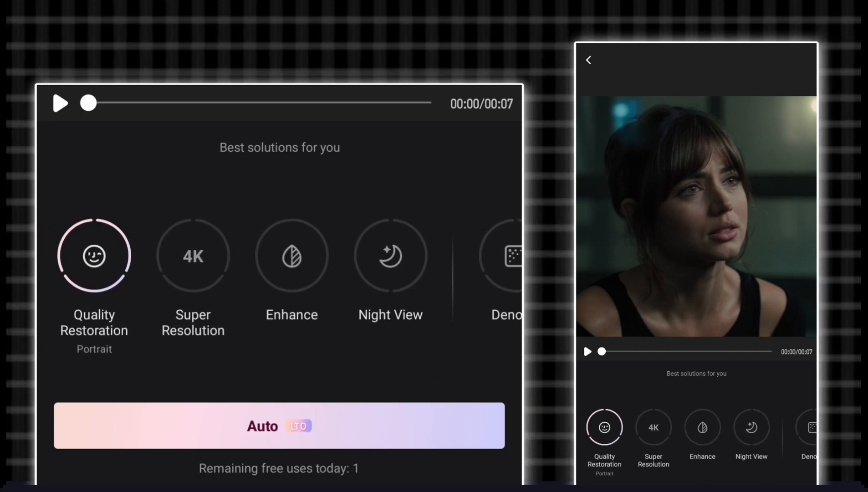
click(279, 426)
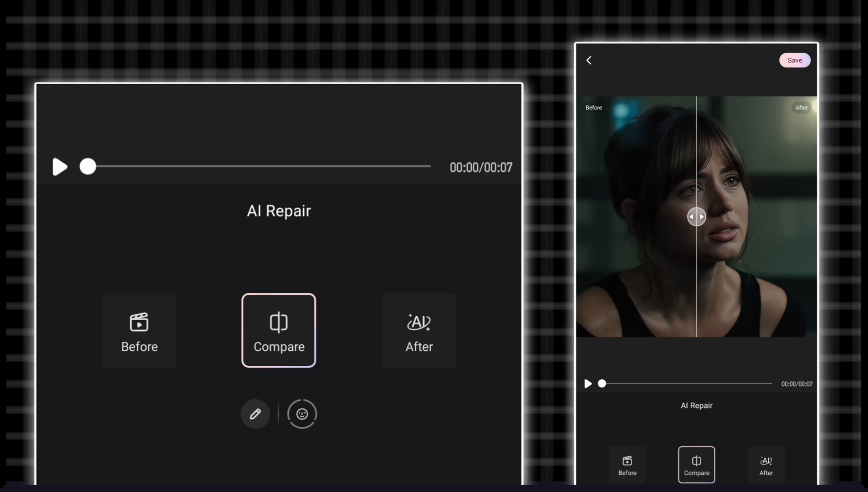
Save the AI-repaired portrait clip from the Compare view
click(278, 331)
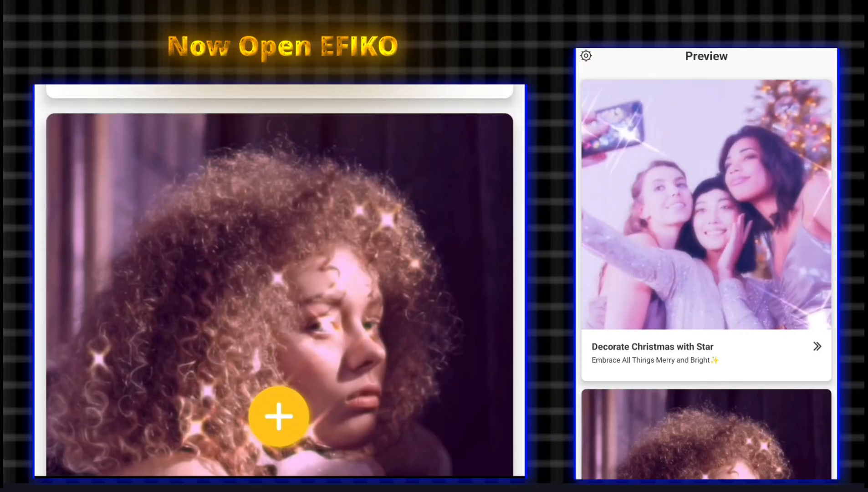
Import the repaired clip into EFIKO, apply Structure around 20, and save the video
click(279, 415)
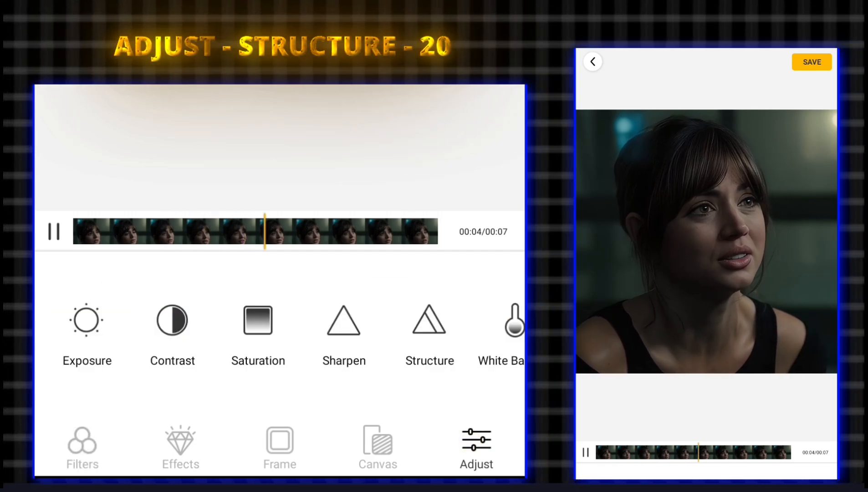
click(429, 320)
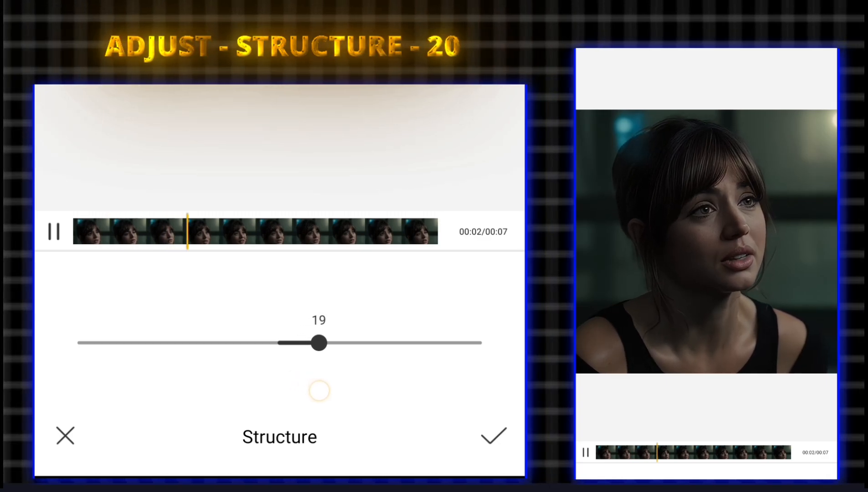
click(492, 435)
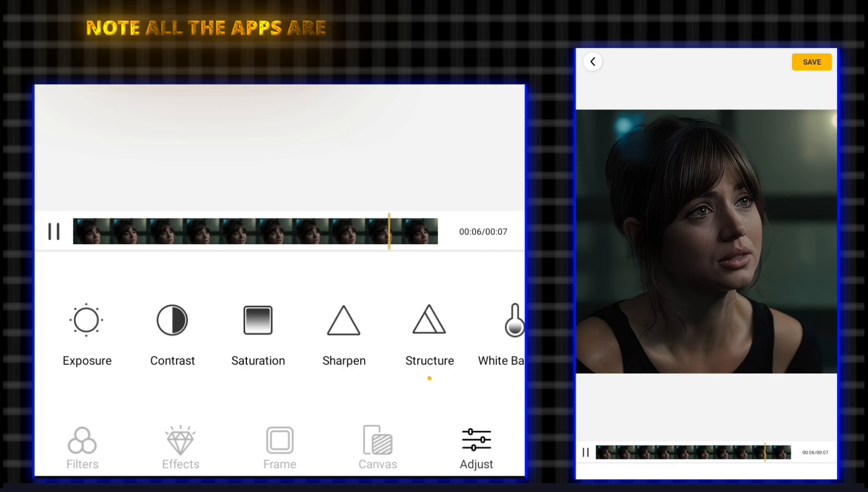
click(811, 62)
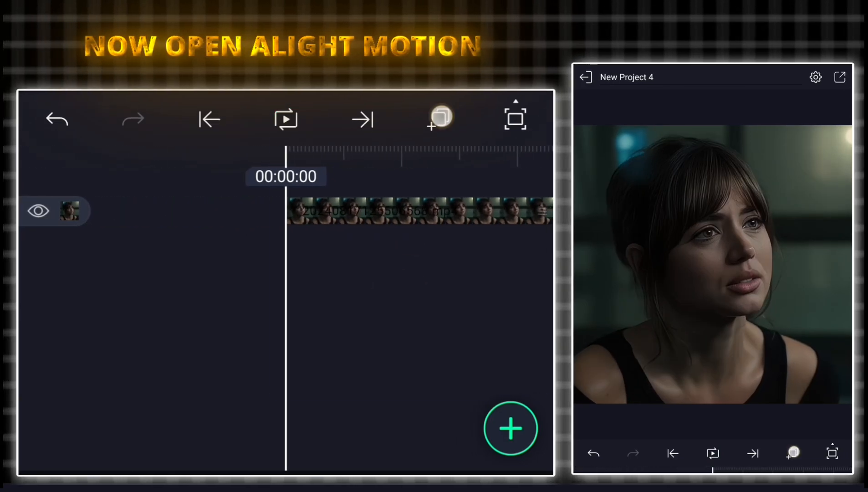
Paste the eight copied color-grading layers above the clip via the layer options menu
click(439, 118)
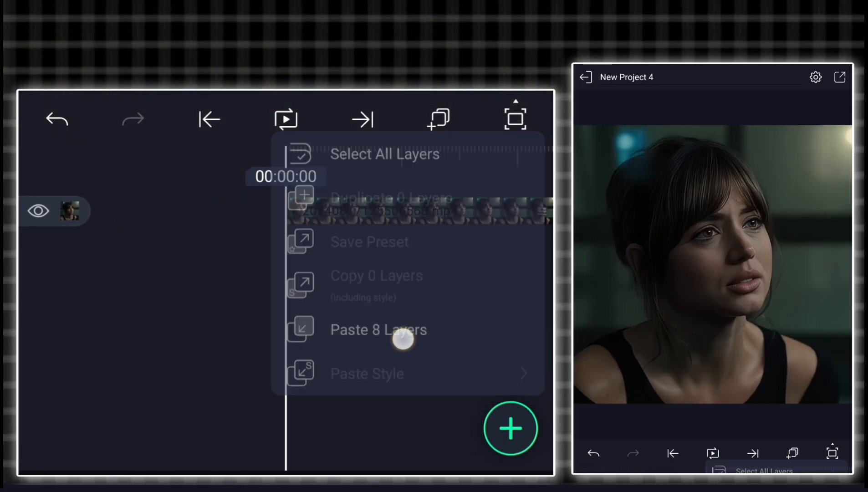
click(378, 329)
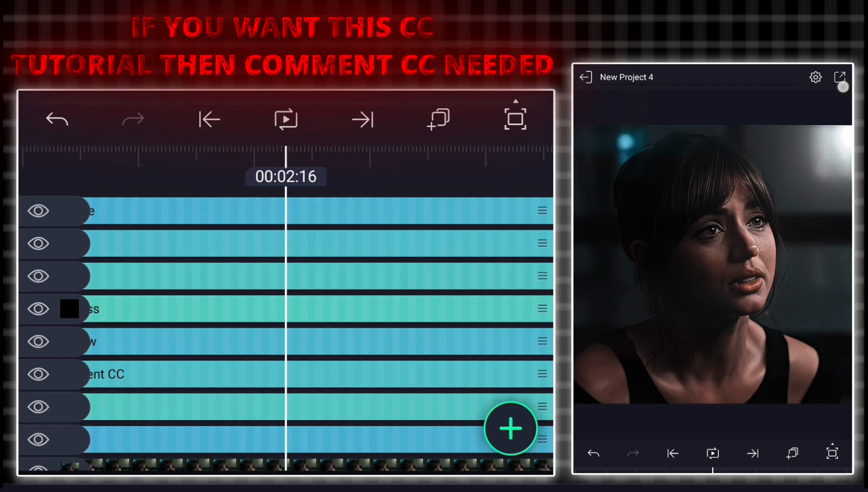
Export the graded project as a 1080p FHD, 60fps MP4 video
click(840, 77)
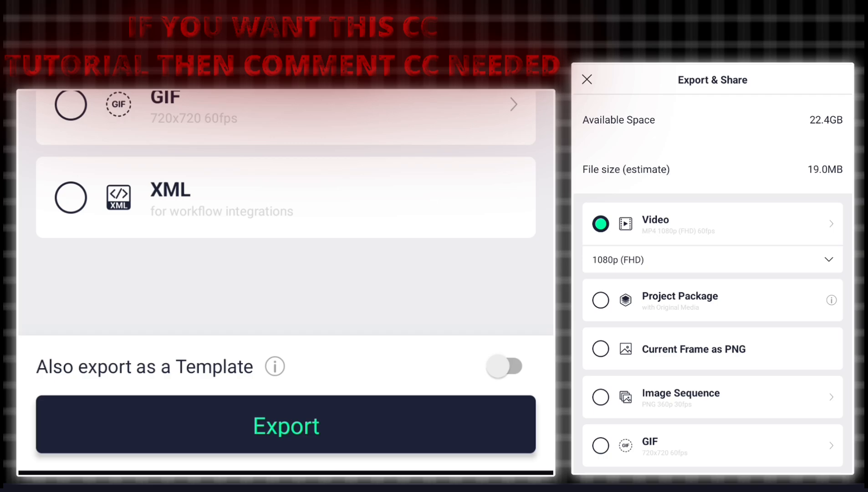
click(712, 260)
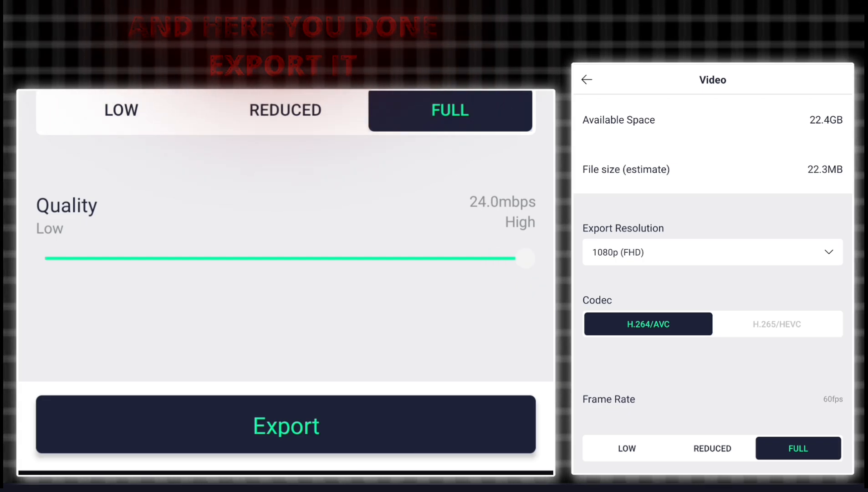
click(286, 426)
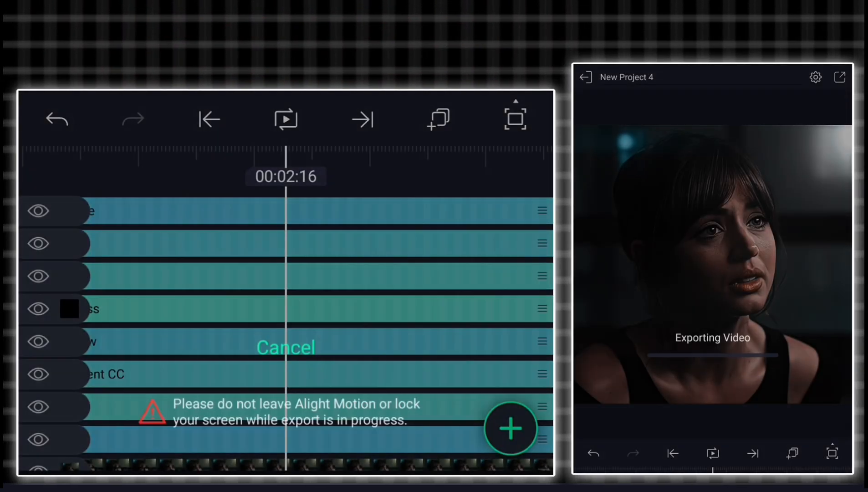